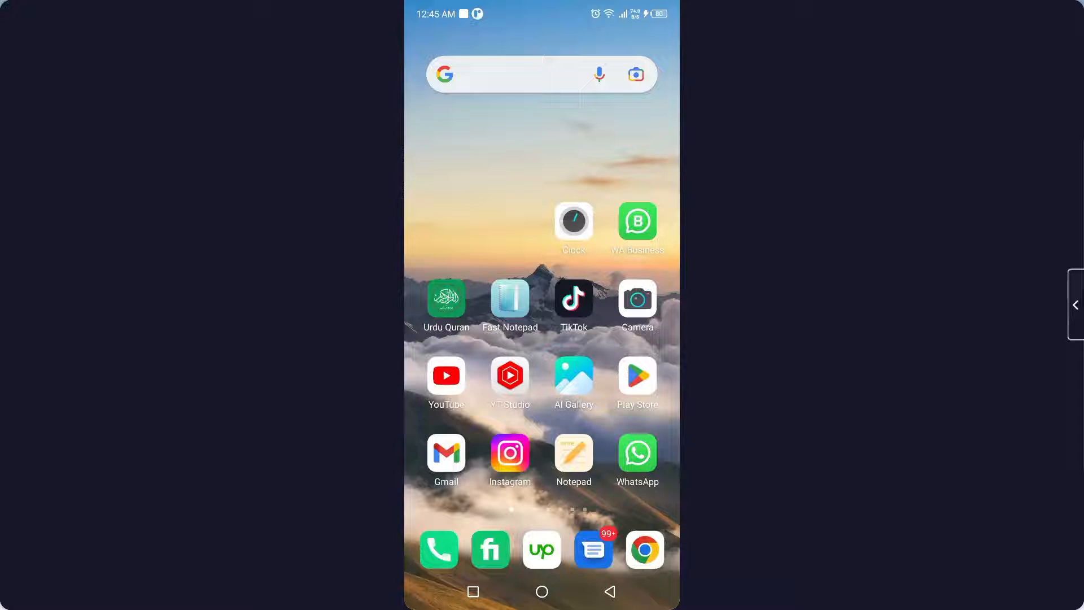
- Swipe across the home screen and launch Messenger to show the Chats list
scroll(left, 3)
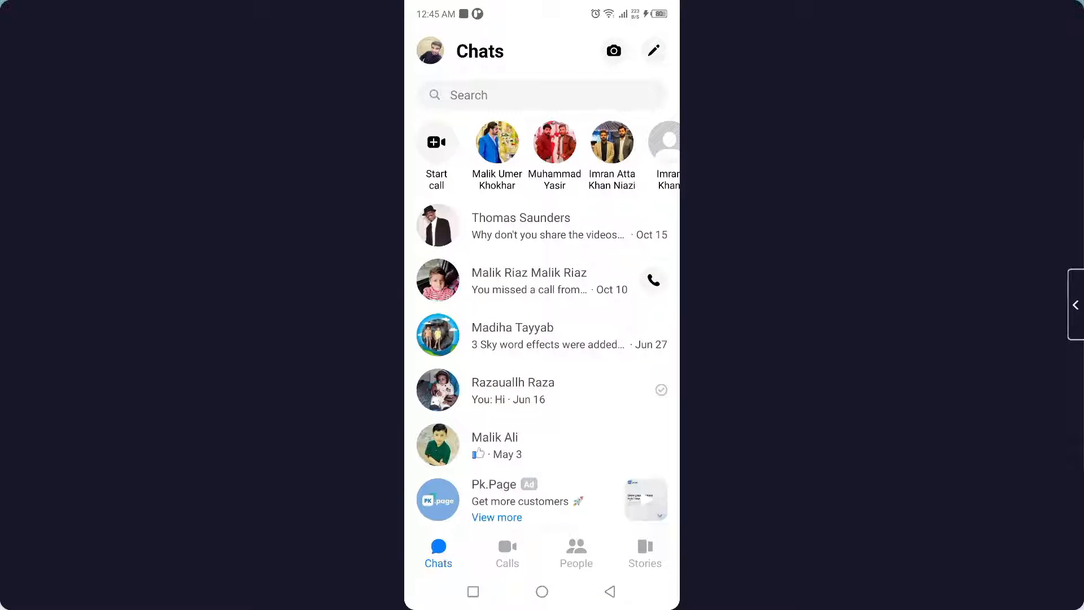
- From the profile page, reach Notifications & sounds with Notification previews (name and message) switched on
click(430, 51)
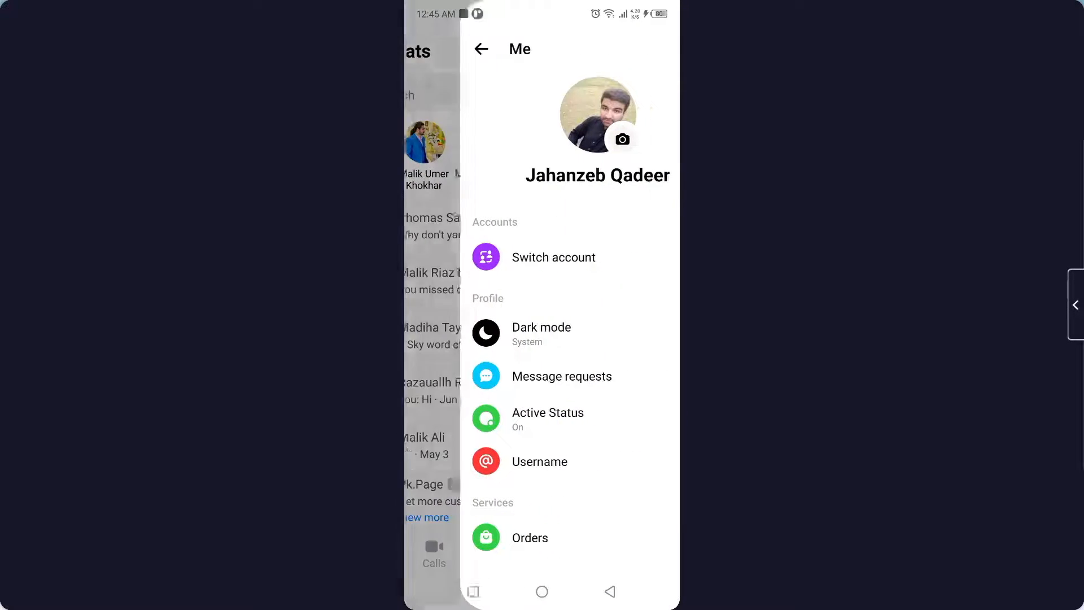
scroll(down, 3)
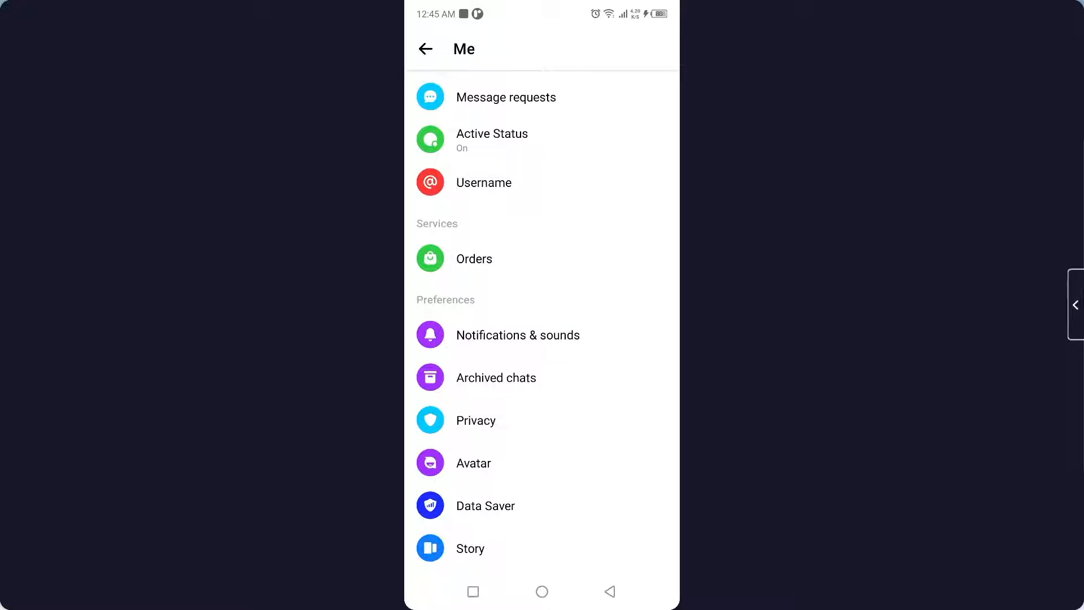
click(517, 334)
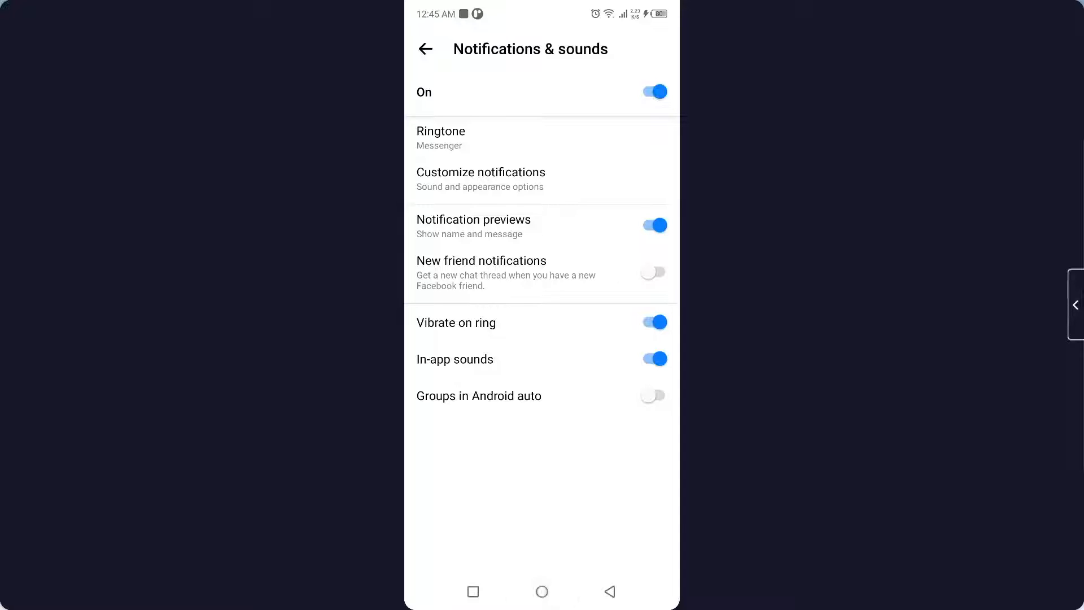
scroll(down, 3)
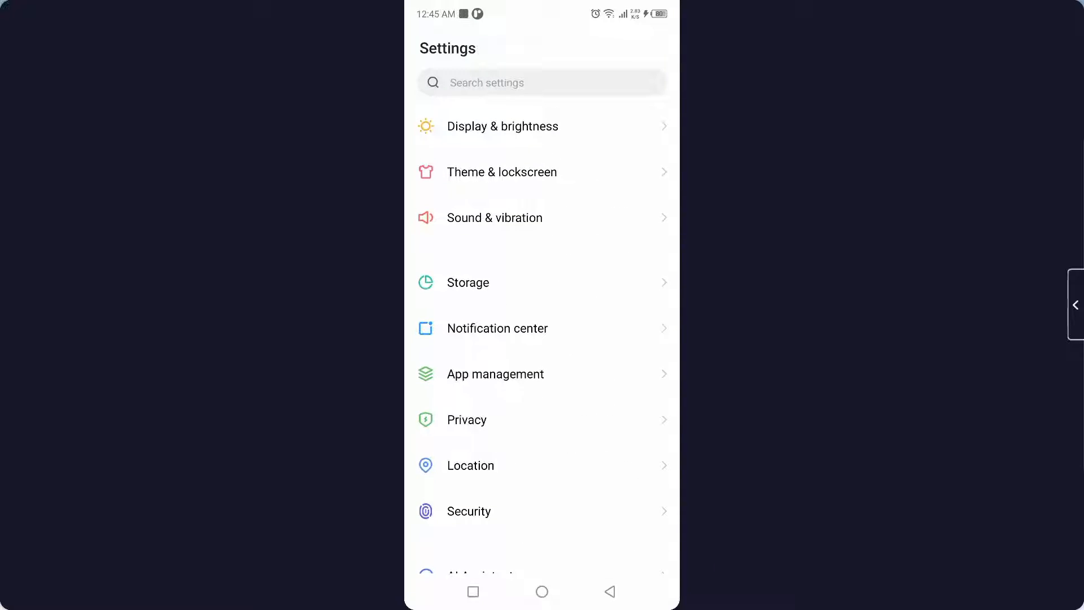
- View the phone's Notification center settings, then return home to the first home page
click(497, 327)
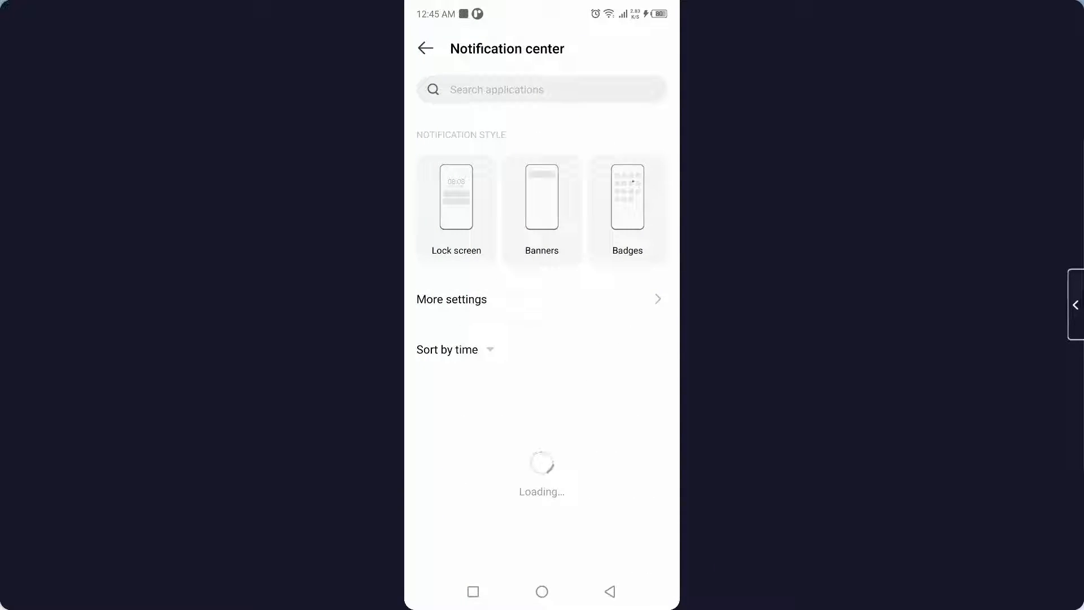
click(451, 298)
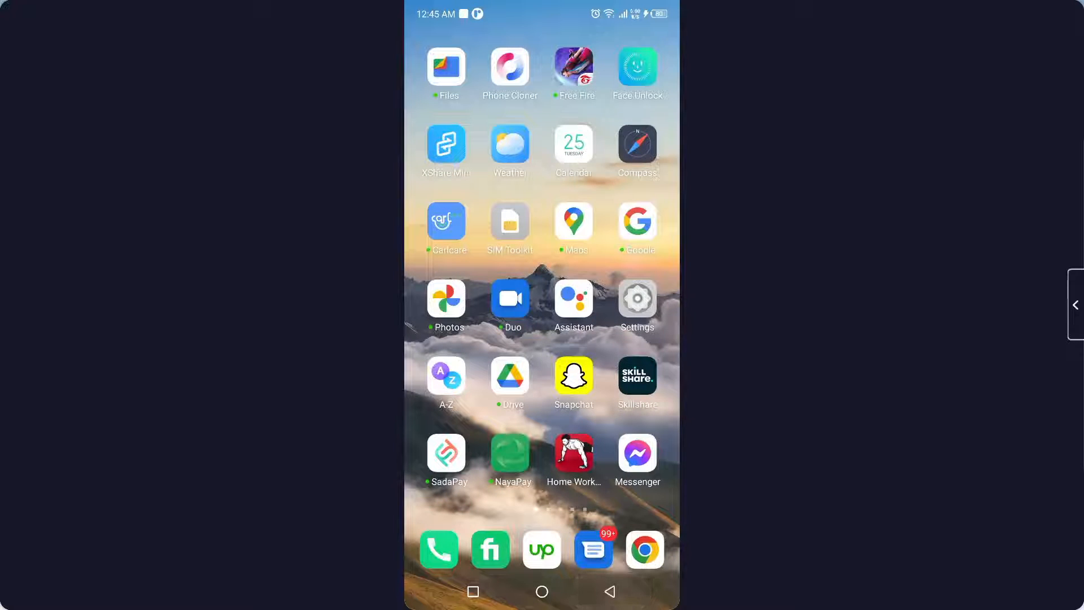
scroll(left, 3)
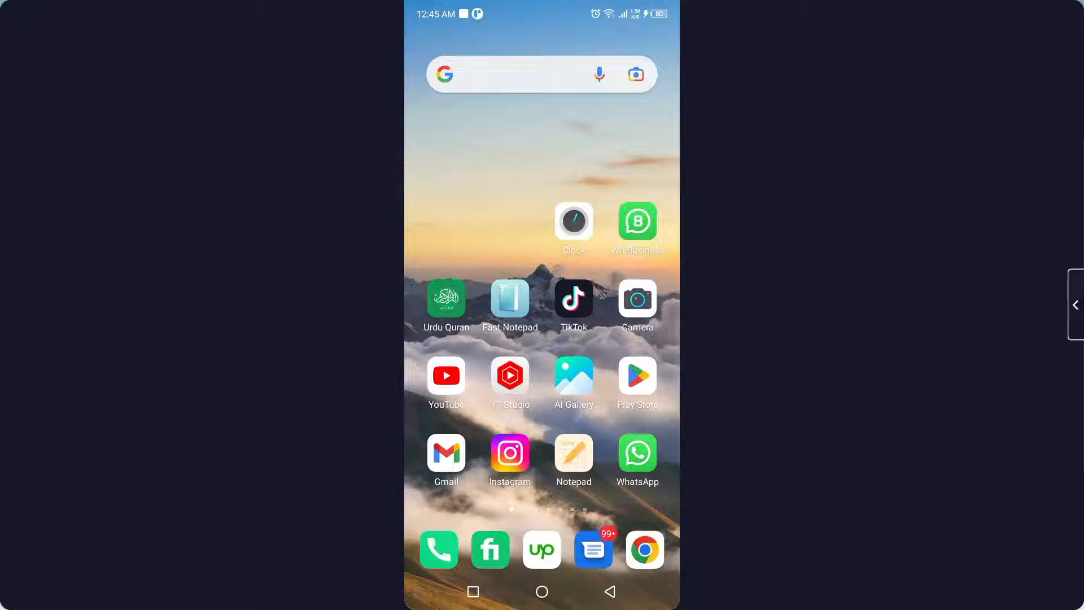